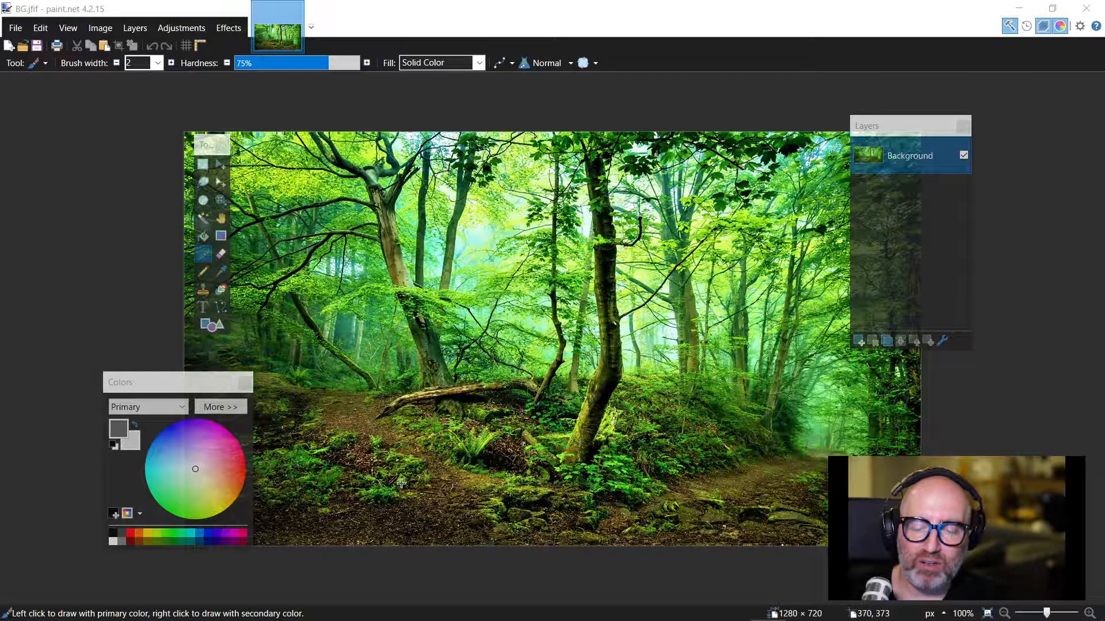
# Step: Return to the course page and scroll to the Animals and Insects gallery with the parrot photo
pyautogui.click(124, 607)
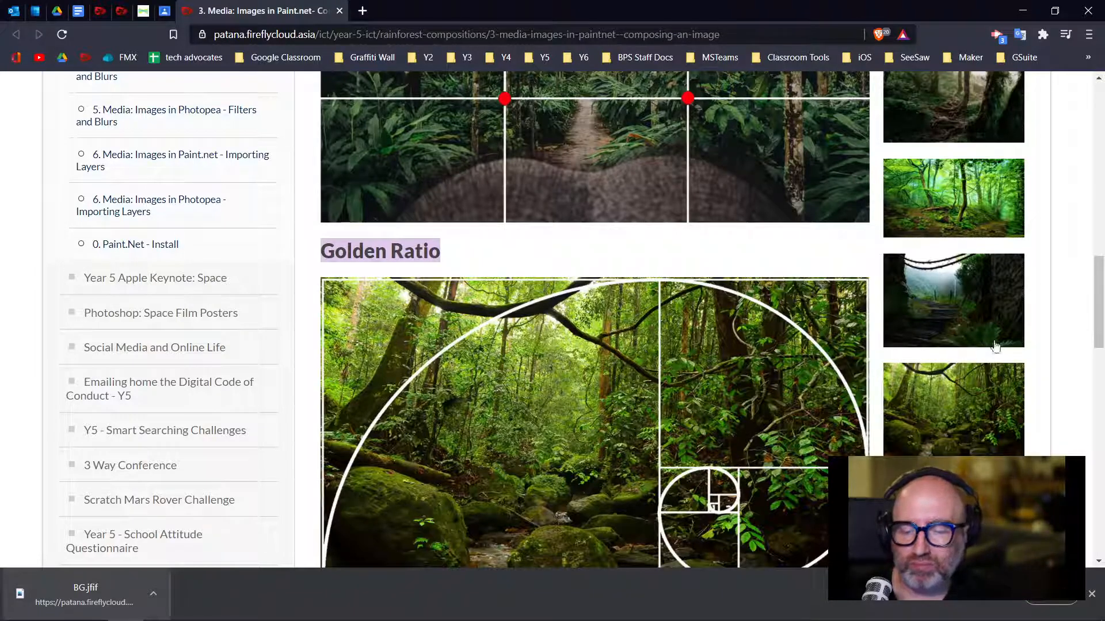
pyautogui.scroll(-3)
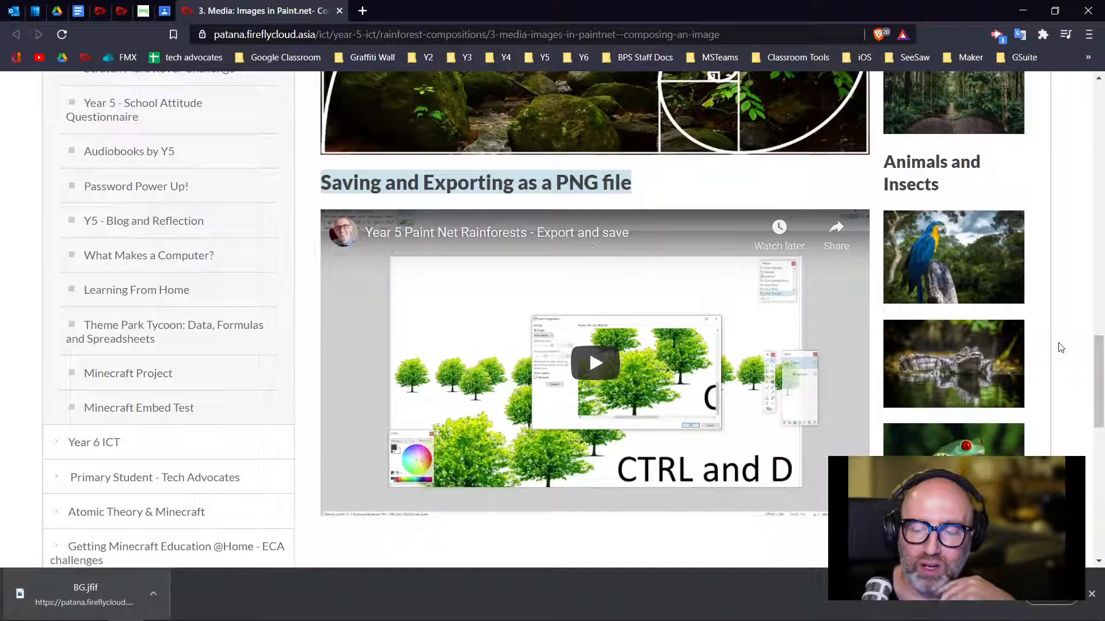
pyautogui.scroll(-3)
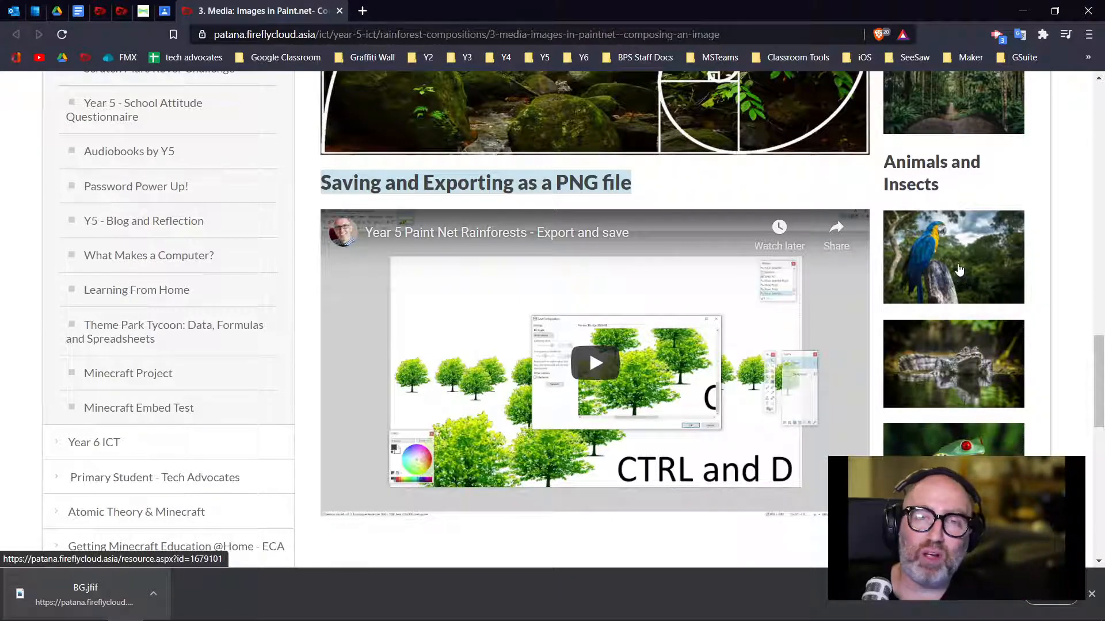
# Step: Save the full-size blue-and-yellow parrot photo to the Desktop as 'parrot'
pyautogui.click(953, 257)
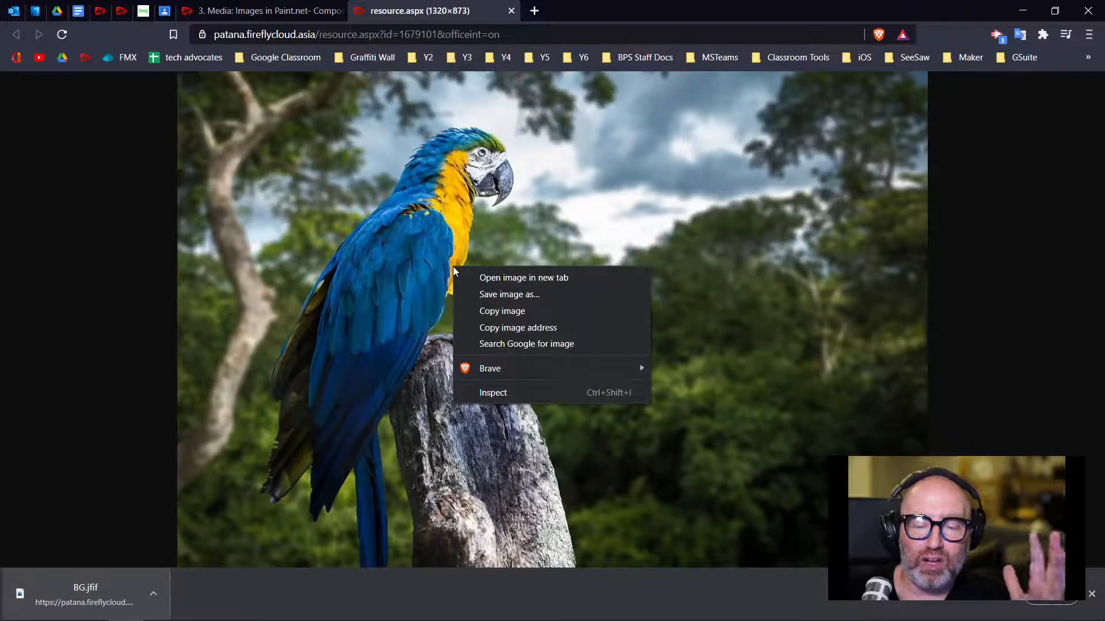
pyautogui.moveTo(508, 295)
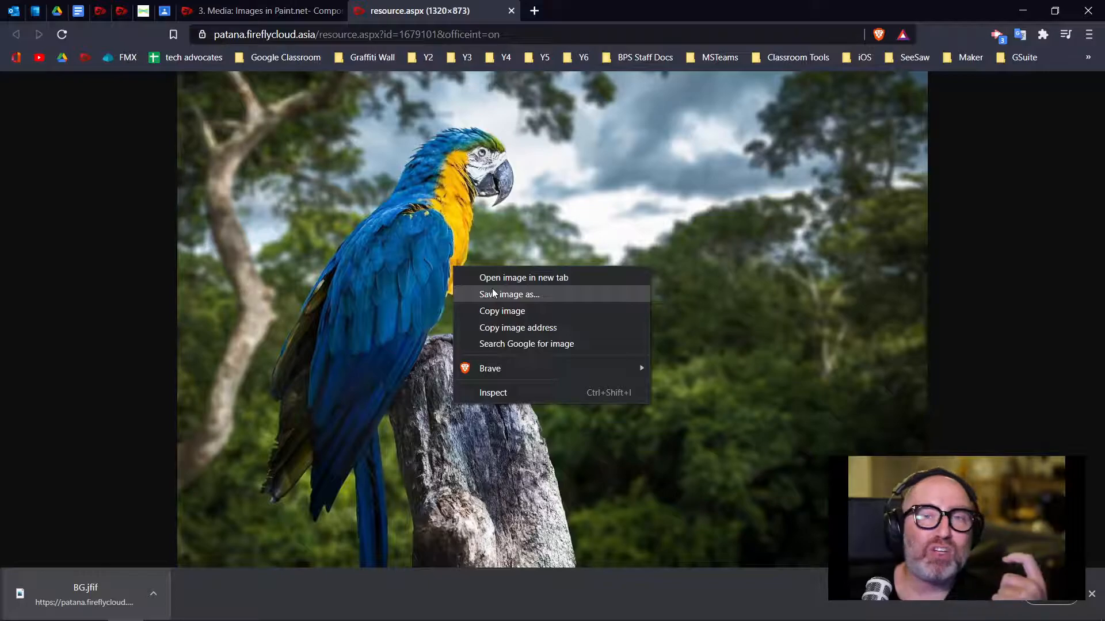
pyautogui.click(509, 295)
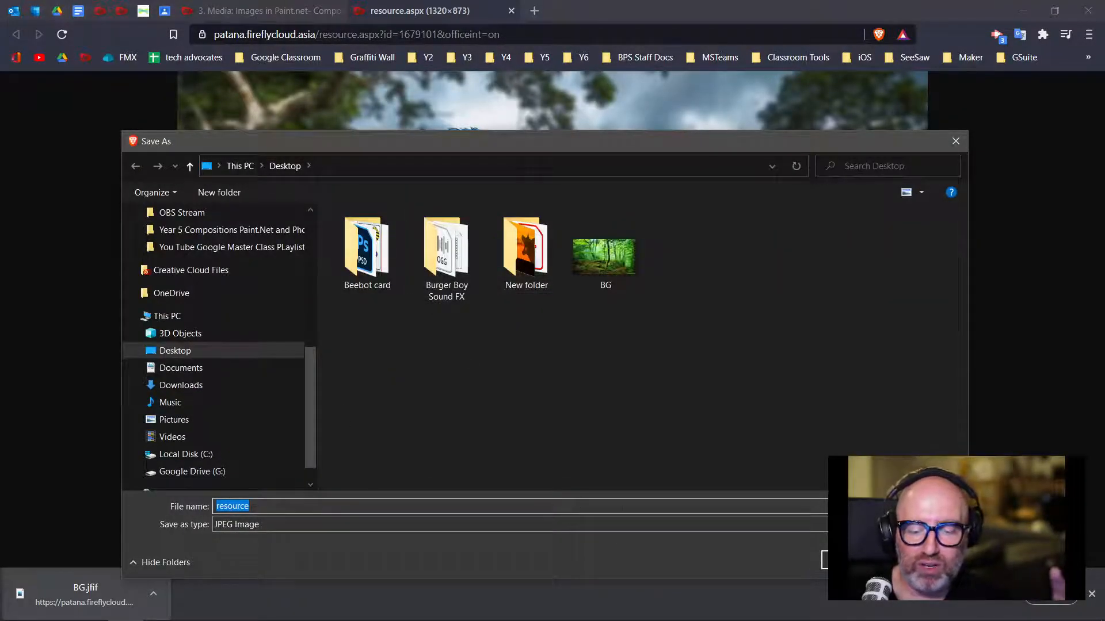
pyautogui.write('pa')
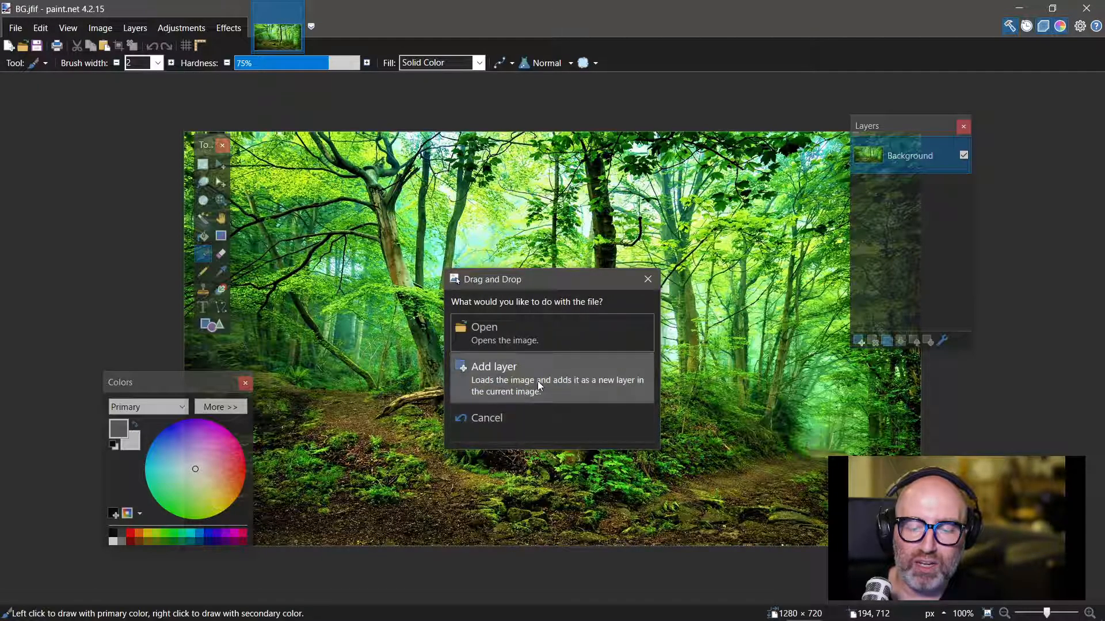
# Step: Add the dropped parrot photo as a new layer above the forest background
pyautogui.click(494, 366)
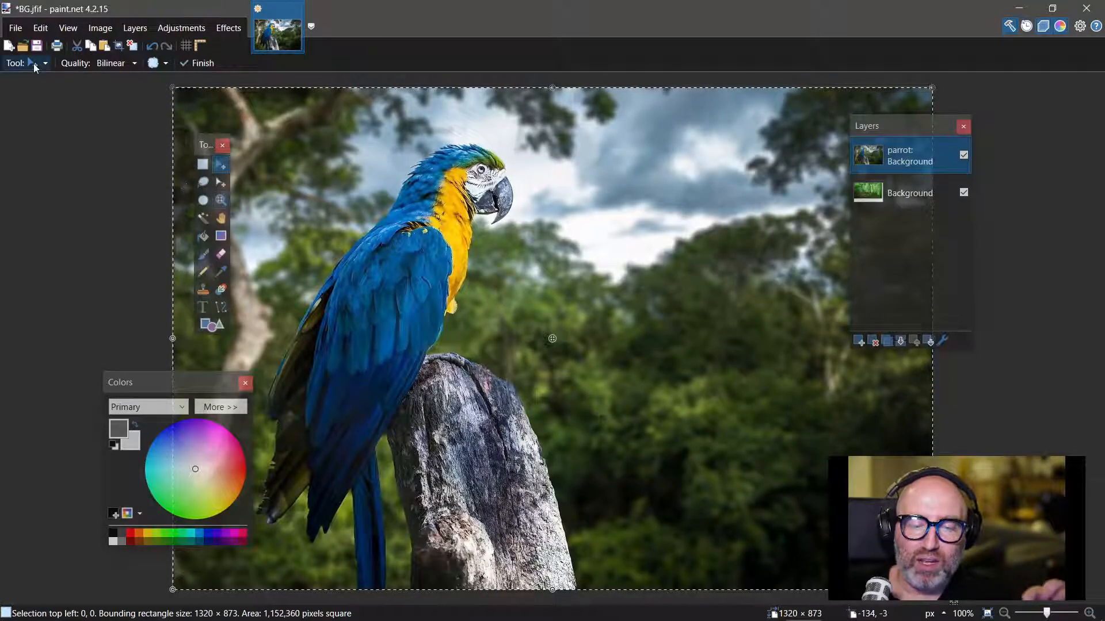
pyautogui.click(133, 28)
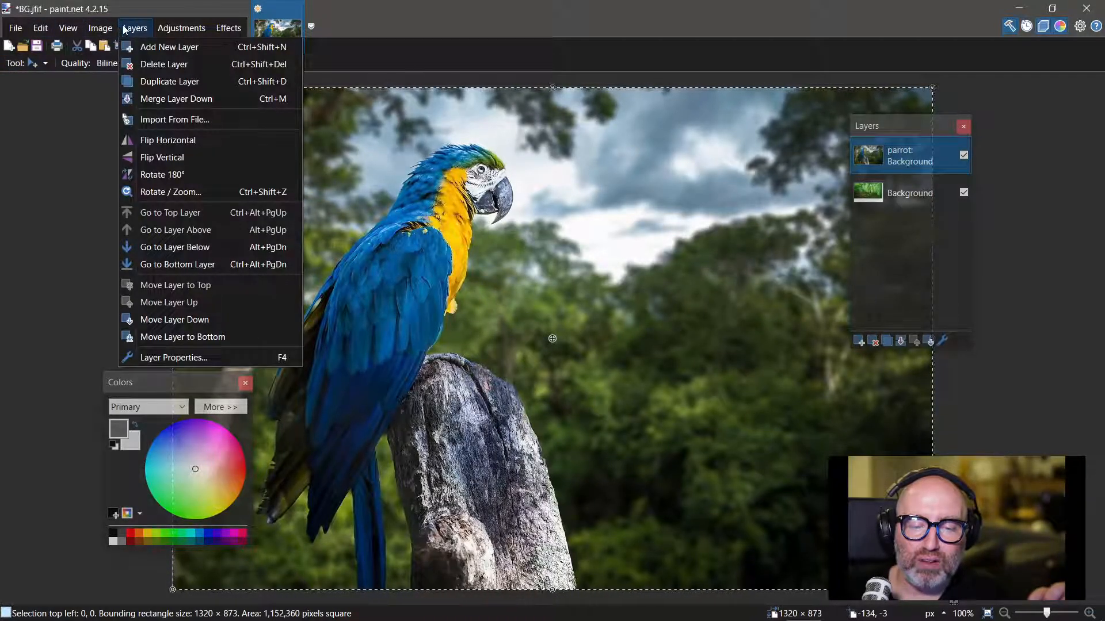
pyautogui.moveTo(174, 118)
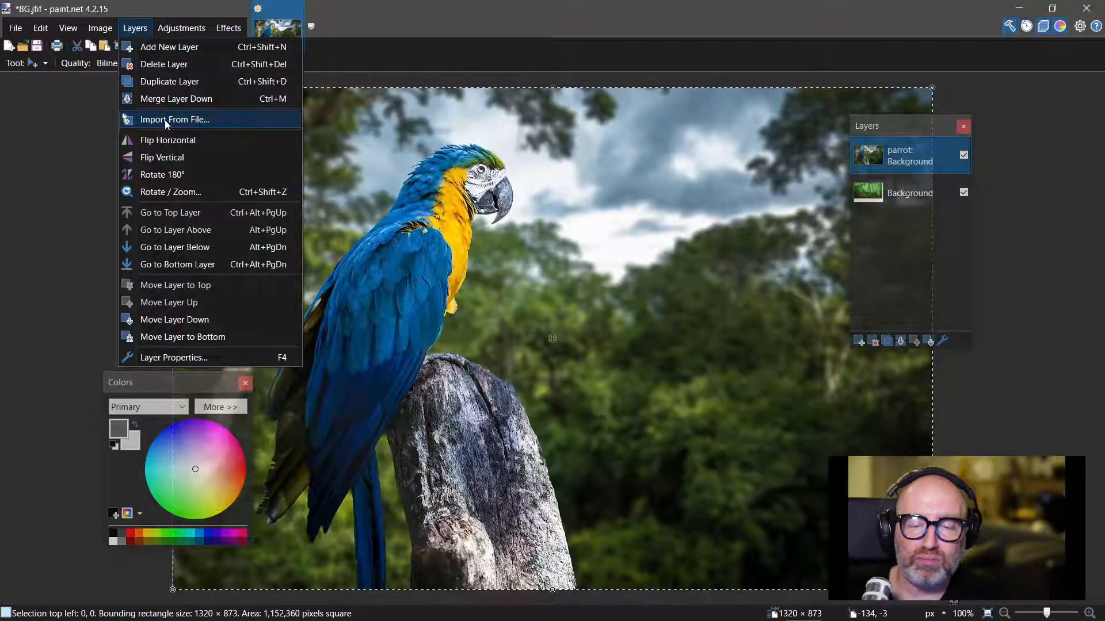
pyautogui.click(175, 118)
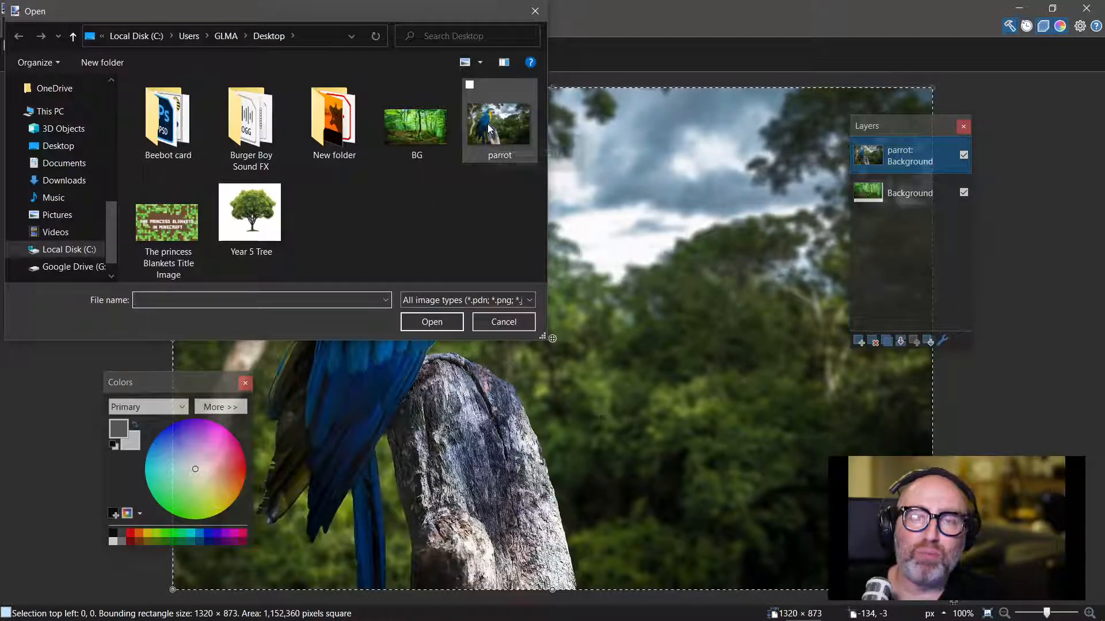
pyautogui.moveTo(500, 120)
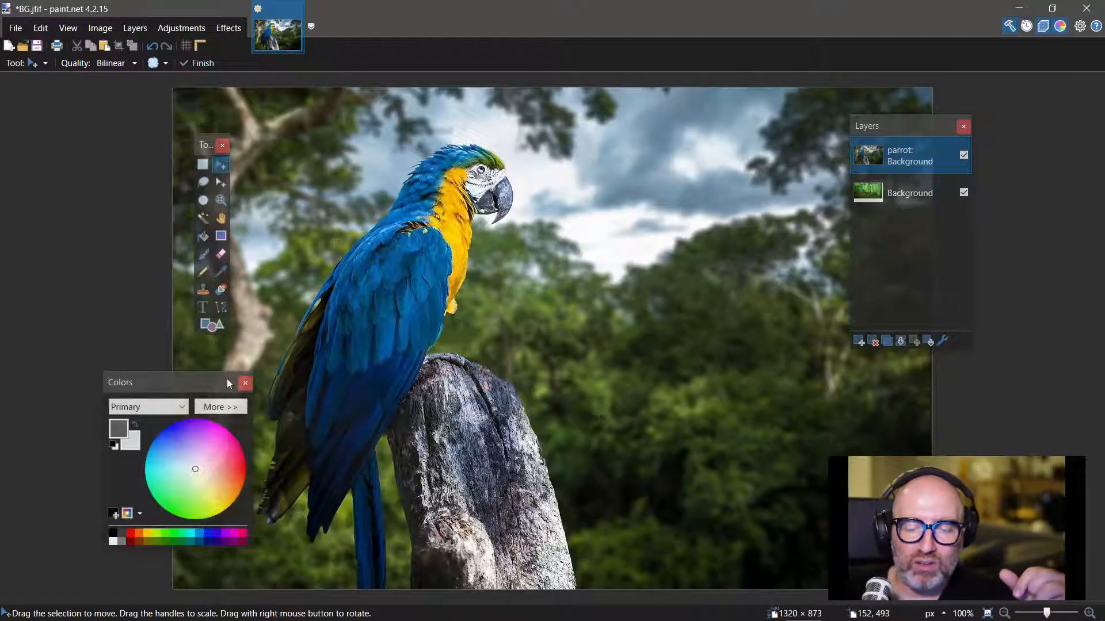
# Step: Drag the floating Tools and Colors panels to the left edge, clear of the parrot
pyautogui.moveTo(120, 382); pyautogui.dragTo(34, 390)
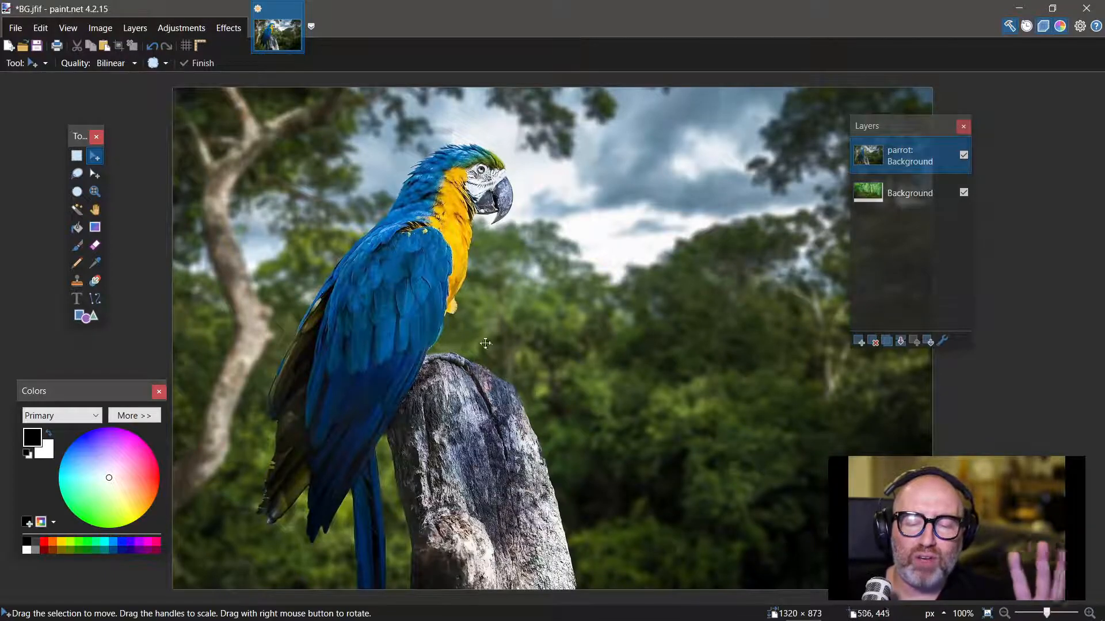
pyautogui.moveTo(535, 391)
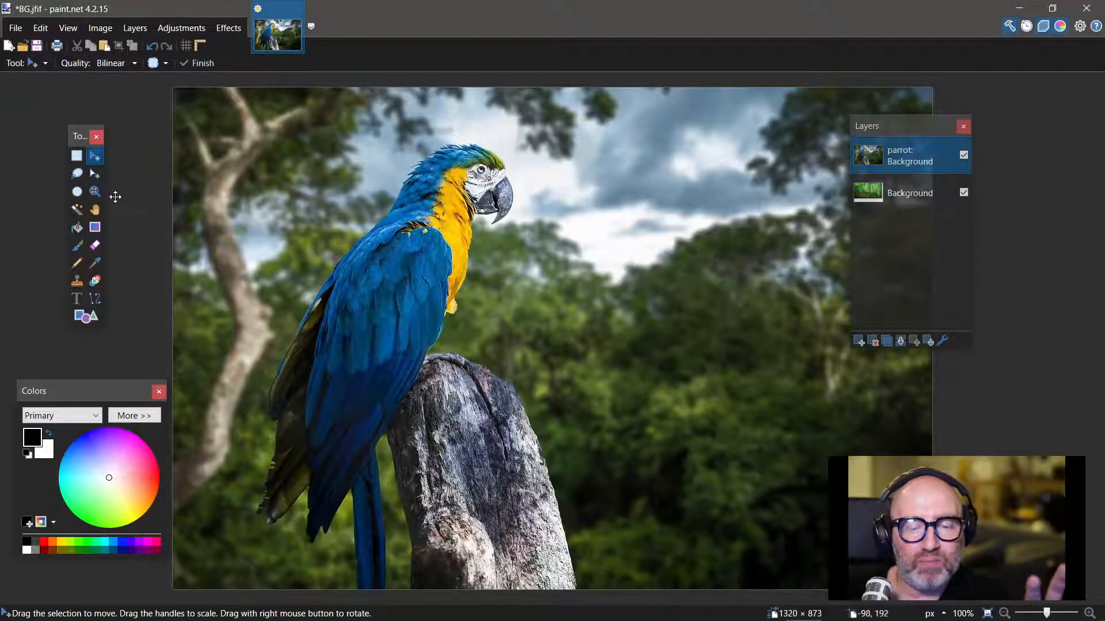
pyautogui.moveTo(76, 173)
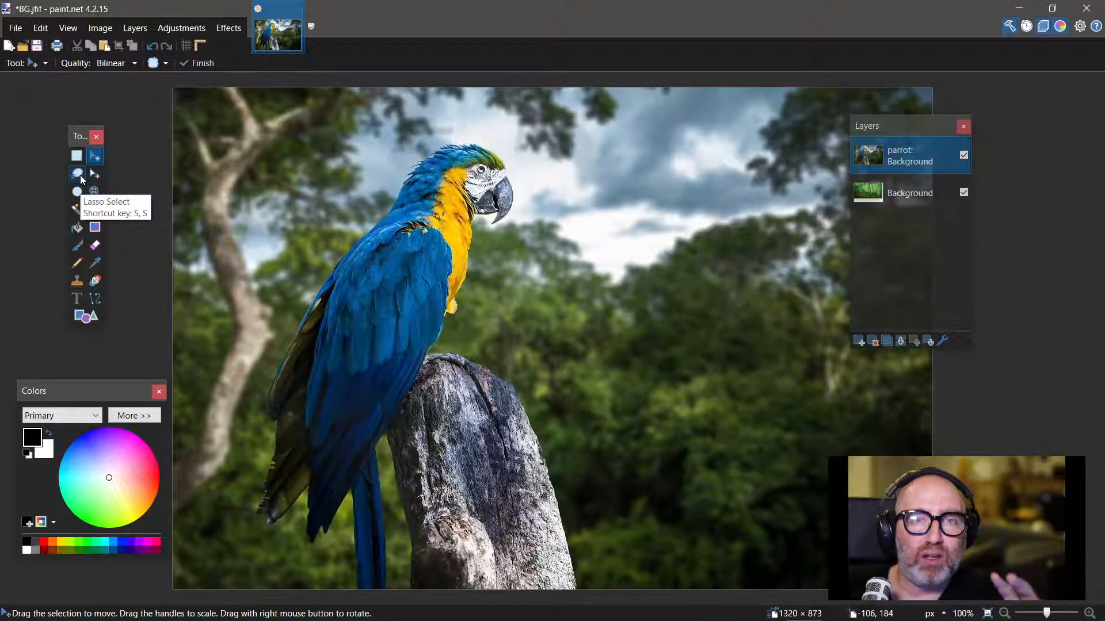
# Step: Trace a Lasso Select outline around the parrot's body, head and tail
pyautogui.click(77, 174)
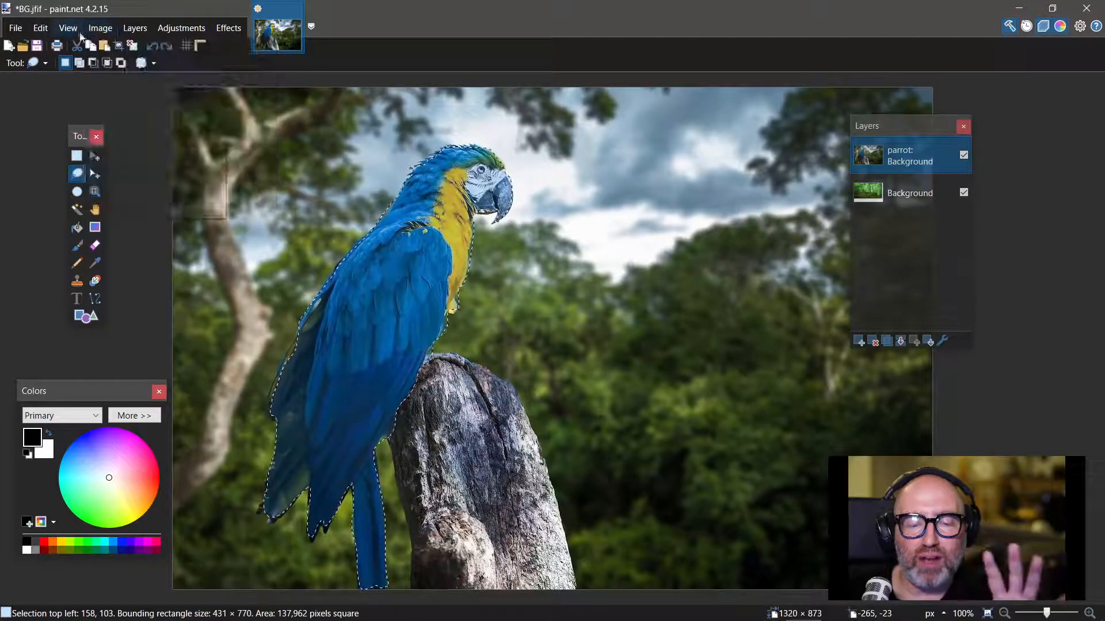
pyautogui.click(67, 27)
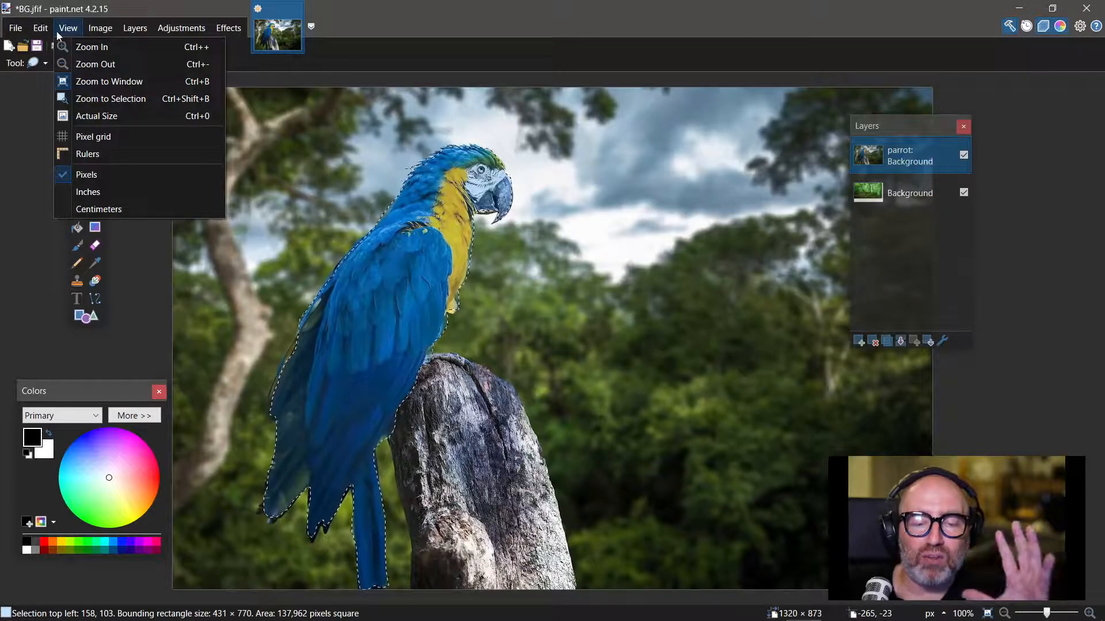
pyautogui.click(41, 28)
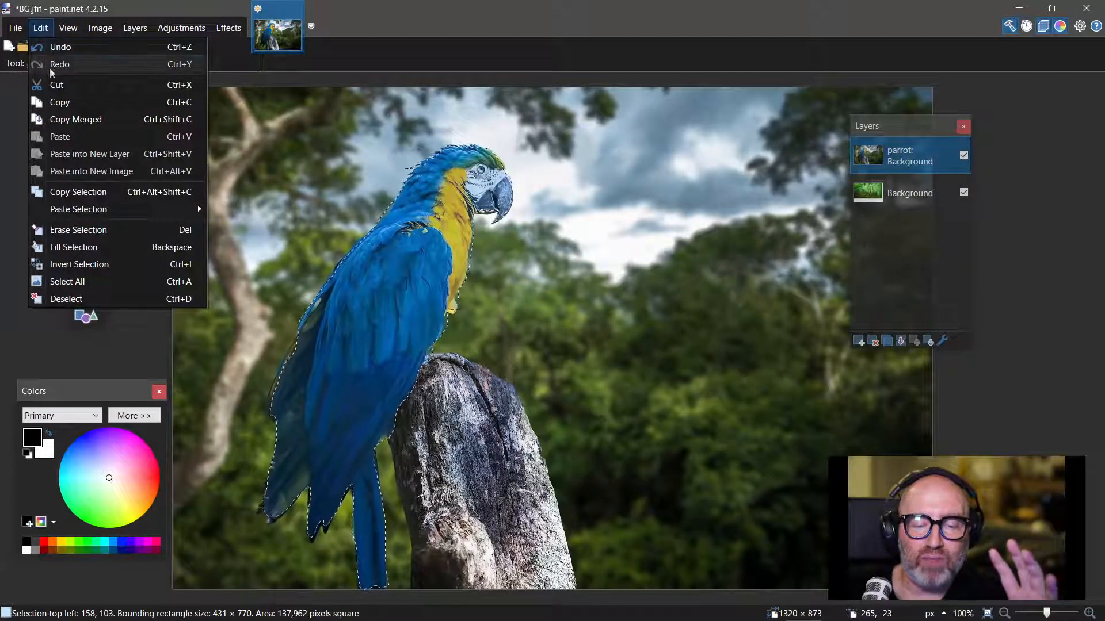
pyautogui.moveTo(80, 264)
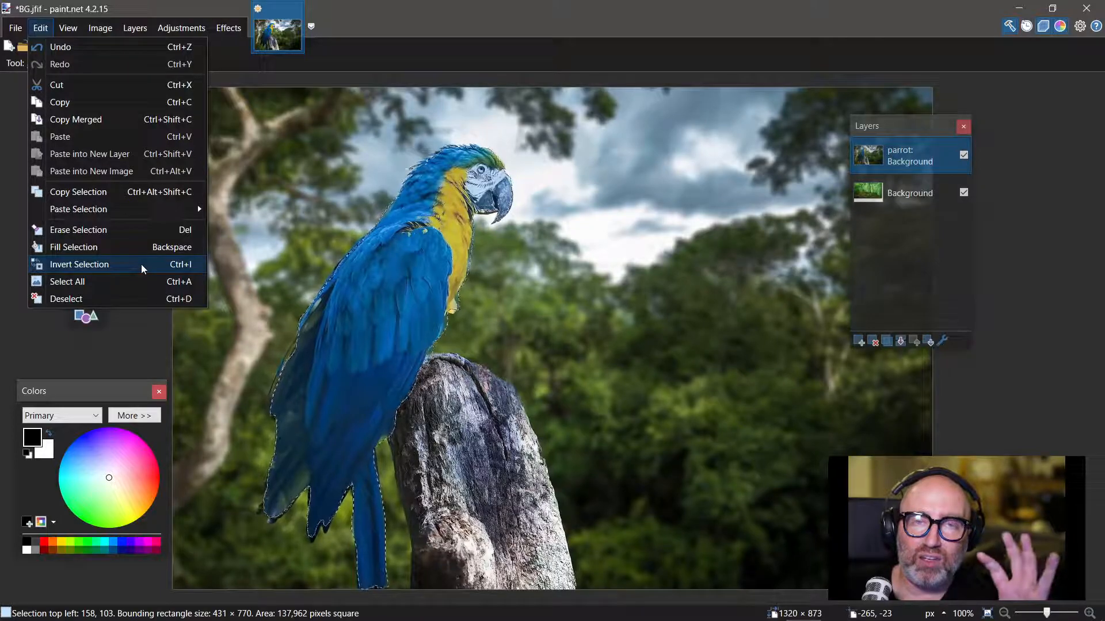
pyautogui.click(79, 264)
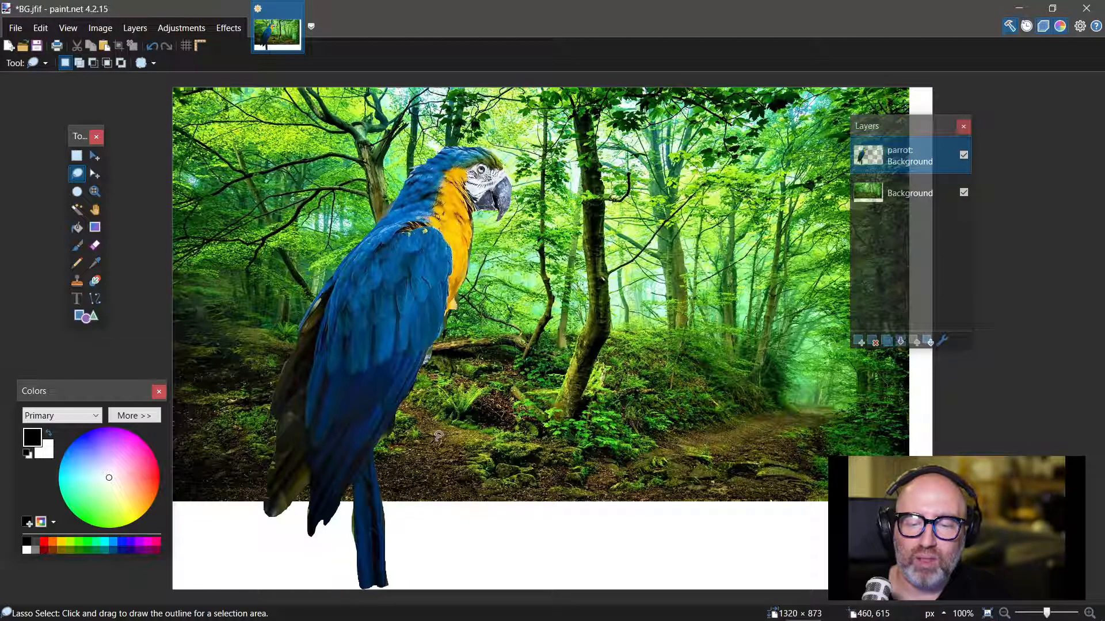
pyautogui.moveTo(269, 326)
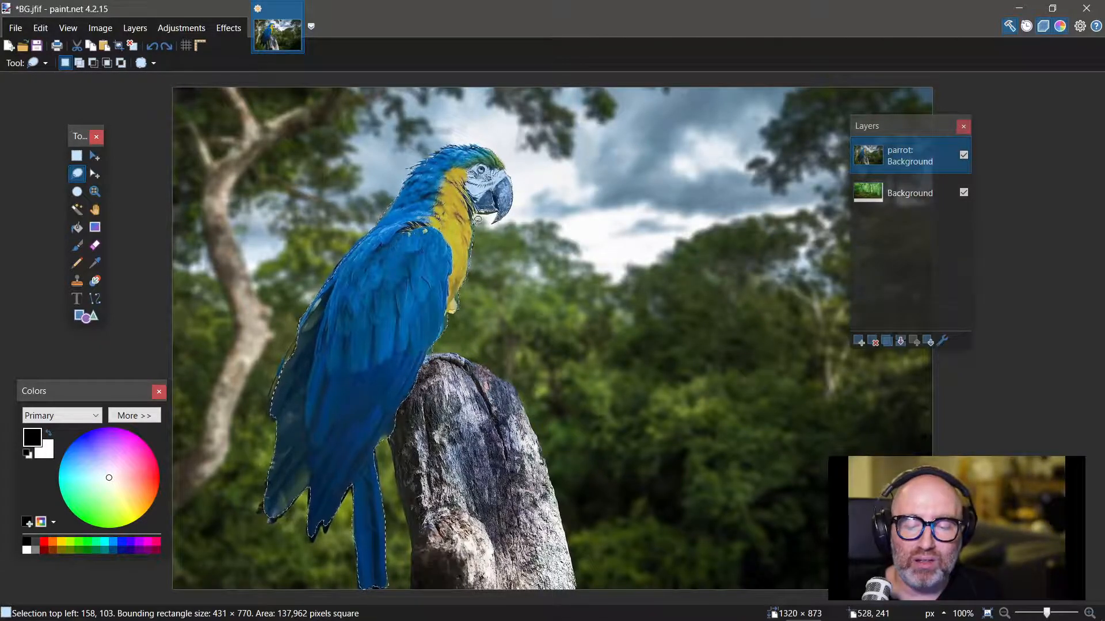
# Step: Copy the lasso-outlined parrot via Edit > Copy
pyautogui.click(40, 28)
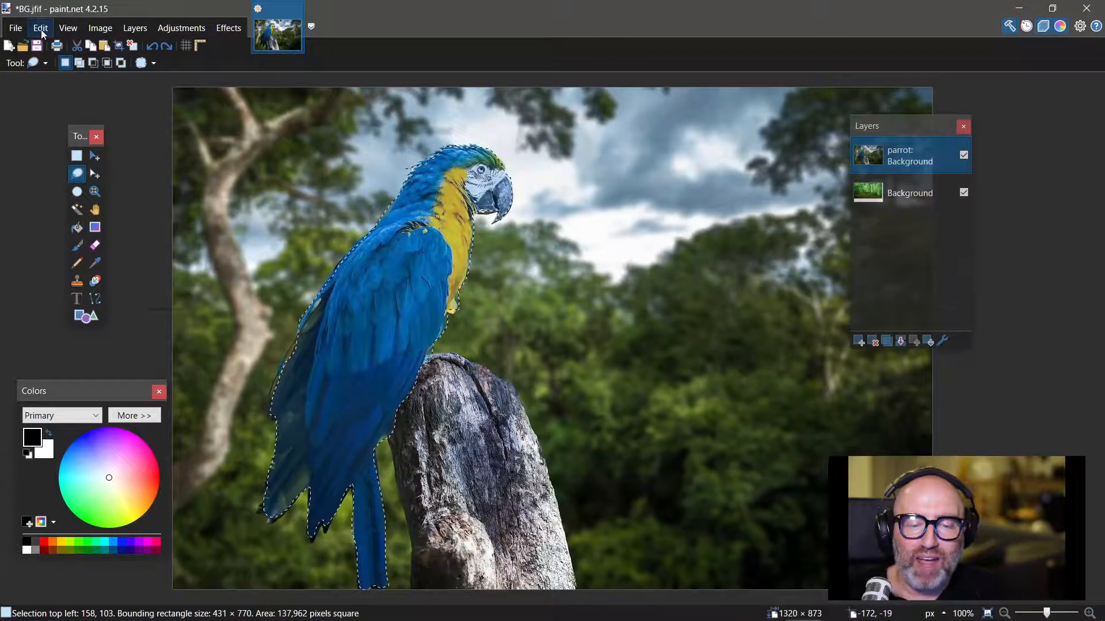
pyautogui.click(41, 28)
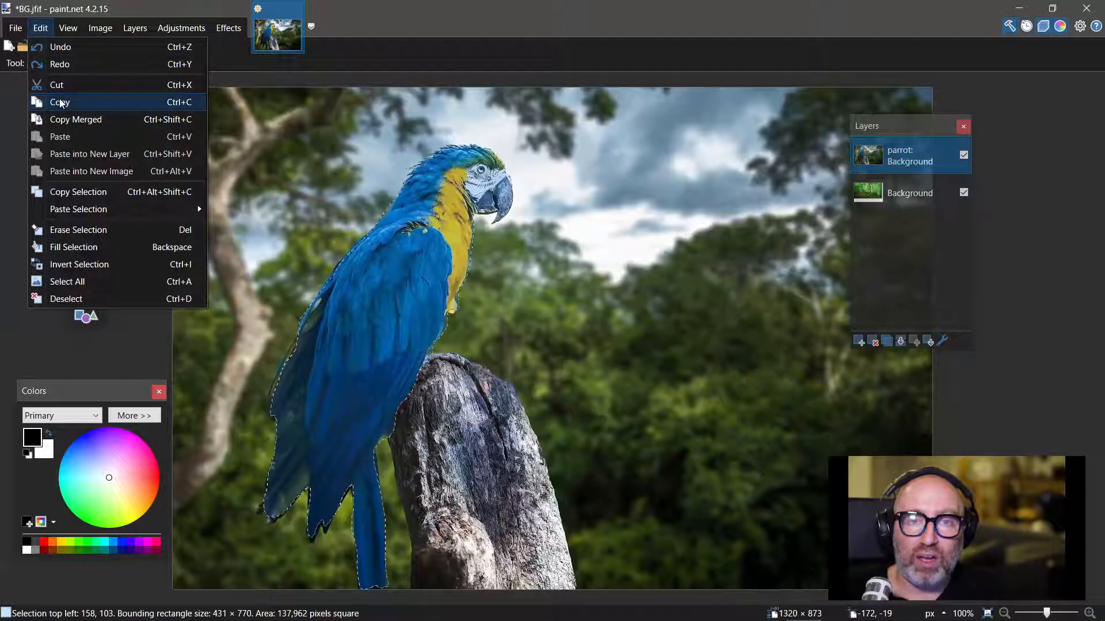
pyautogui.click(60, 102)
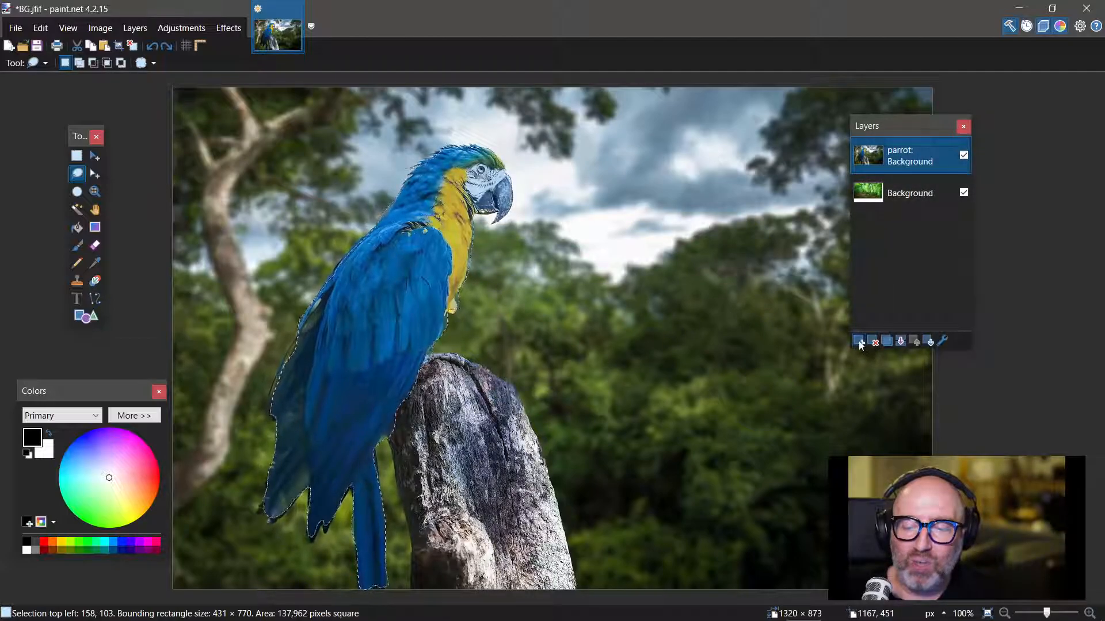
# Step: Paste the parrot onto a new empty layer and hide the original parrot photo layer
pyautogui.click(858, 341)
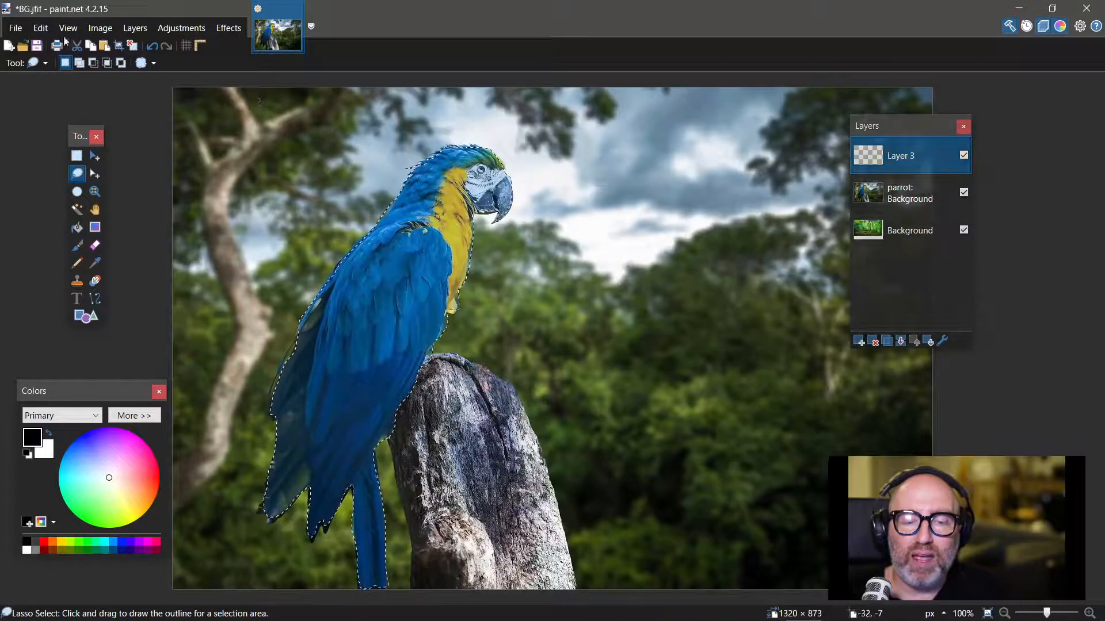
pyautogui.click(40, 28)
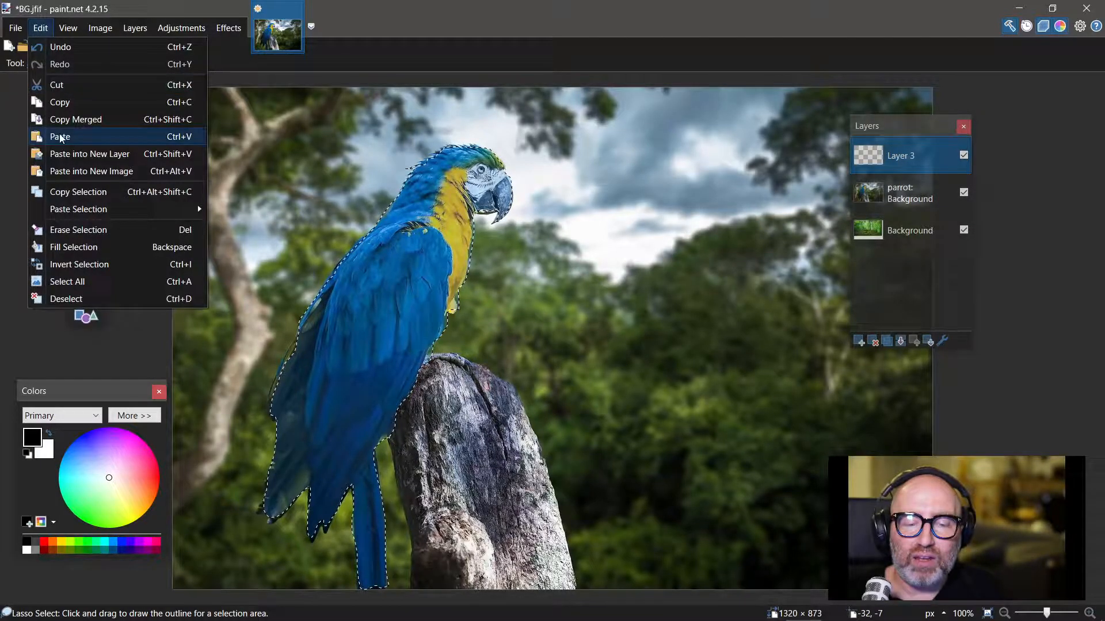
pyautogui.click(60, 136)
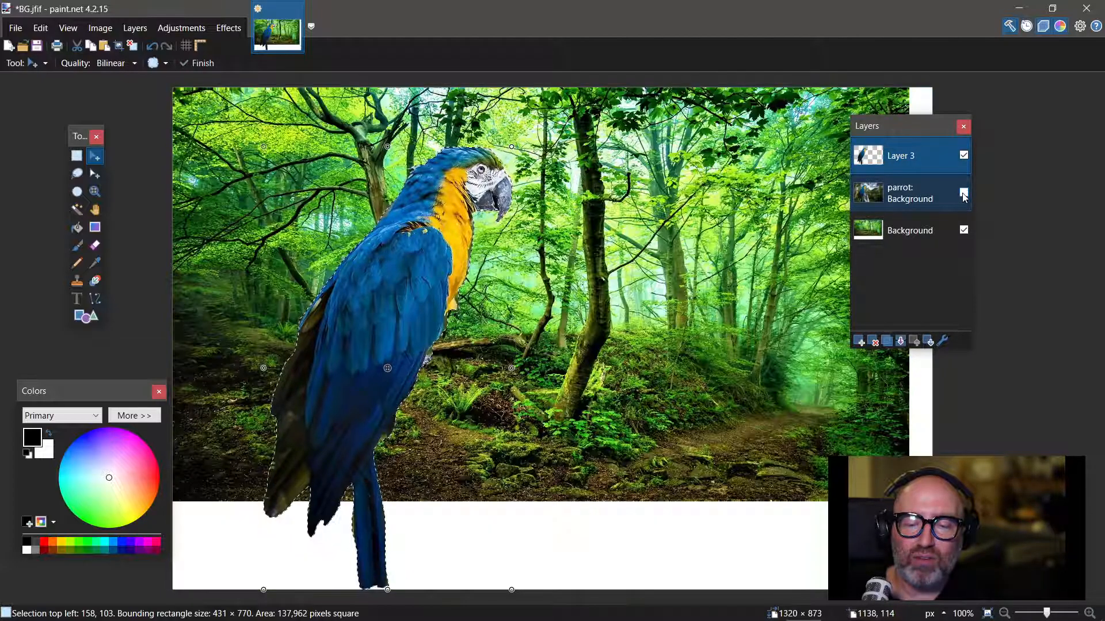
pyautogui.click(963, 192)
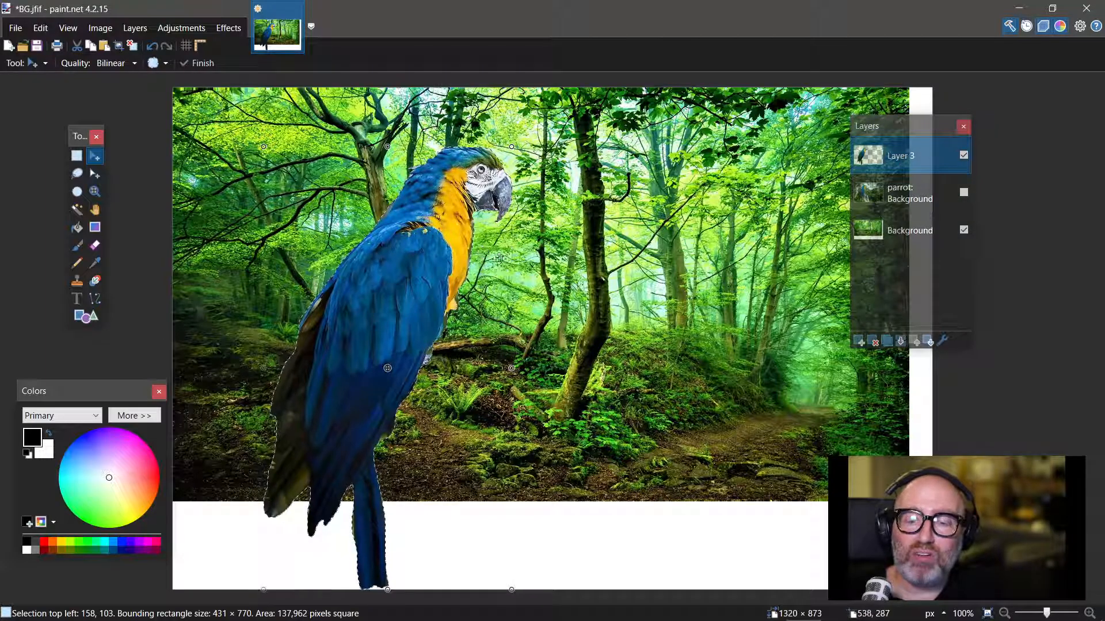